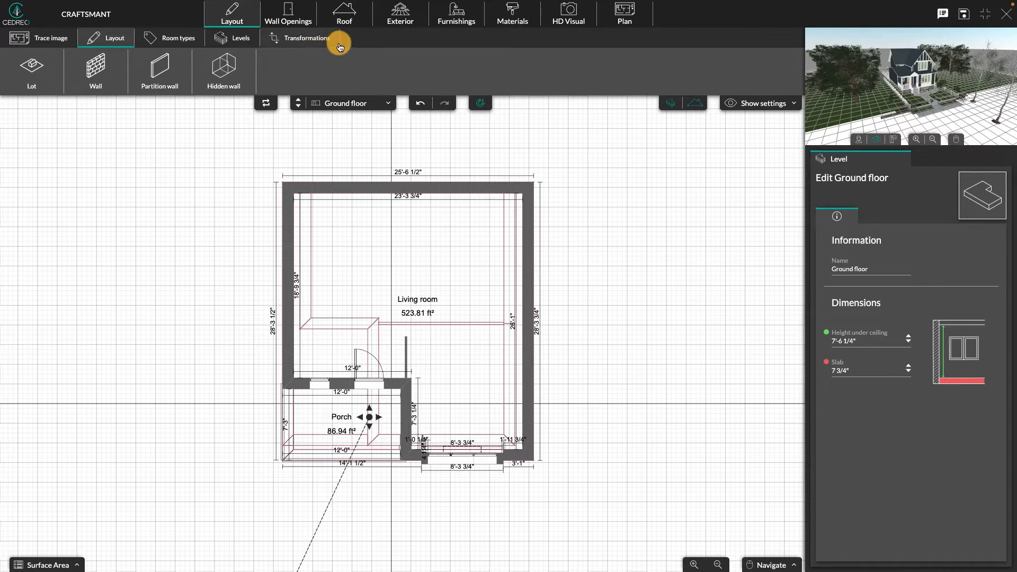
Step: Show the Transformations tools (mirror, enlarge, reduce, move house) in the Layout tab
left_click(306, 38)
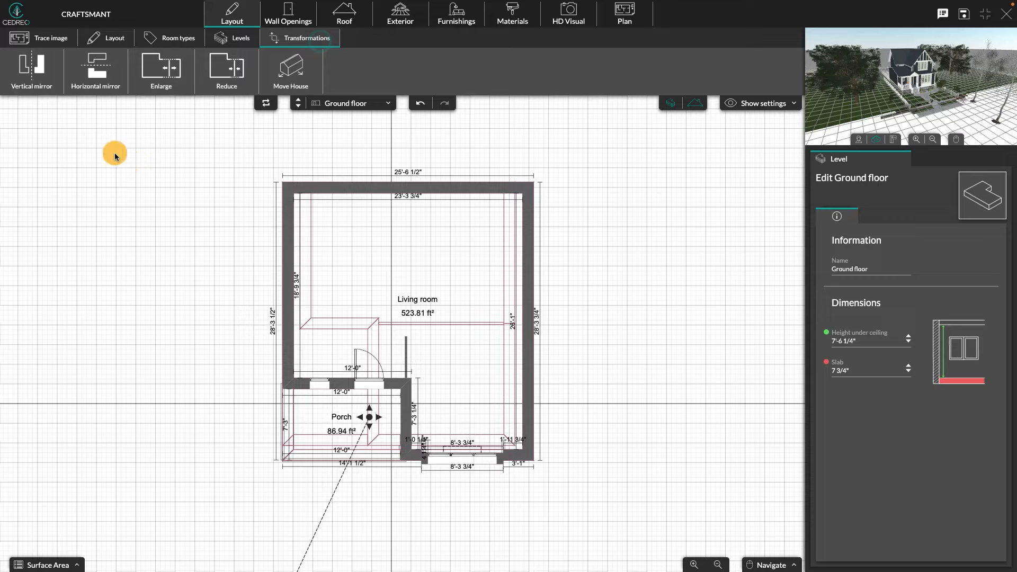
mouse_move(69, 141)
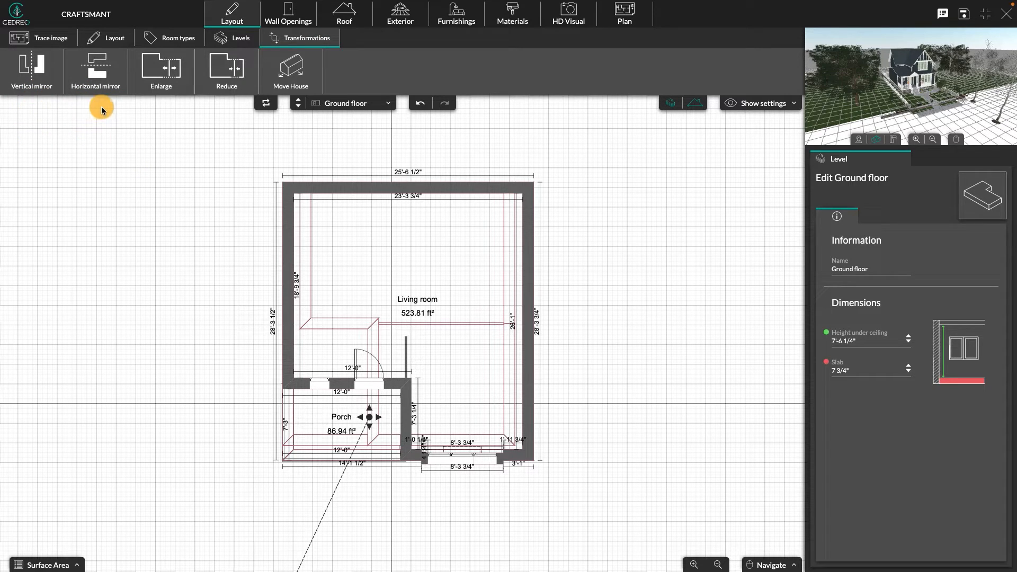
mouse_move(99, 113)
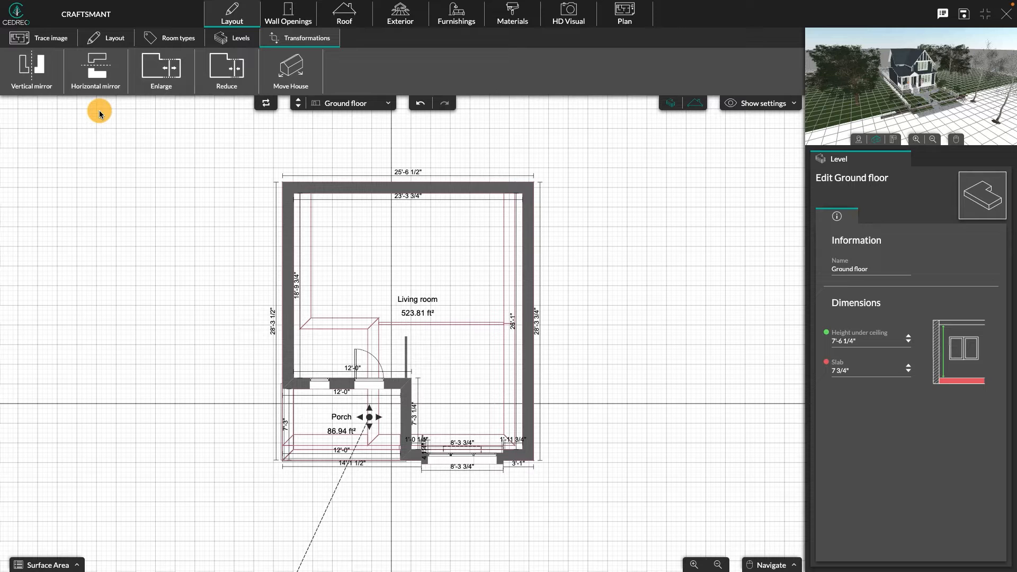
left_click(30, 68)
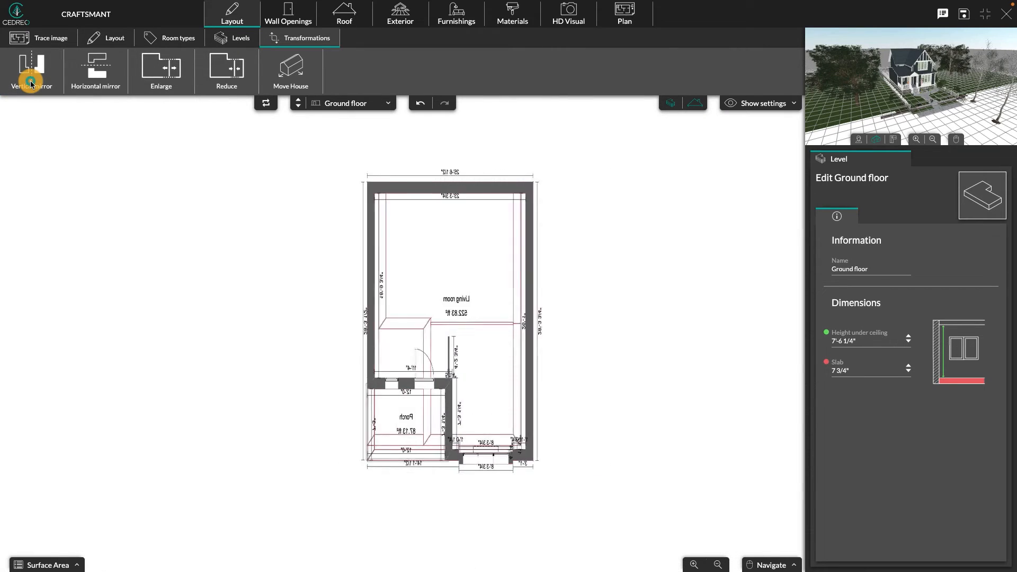
left_click(30, 74)
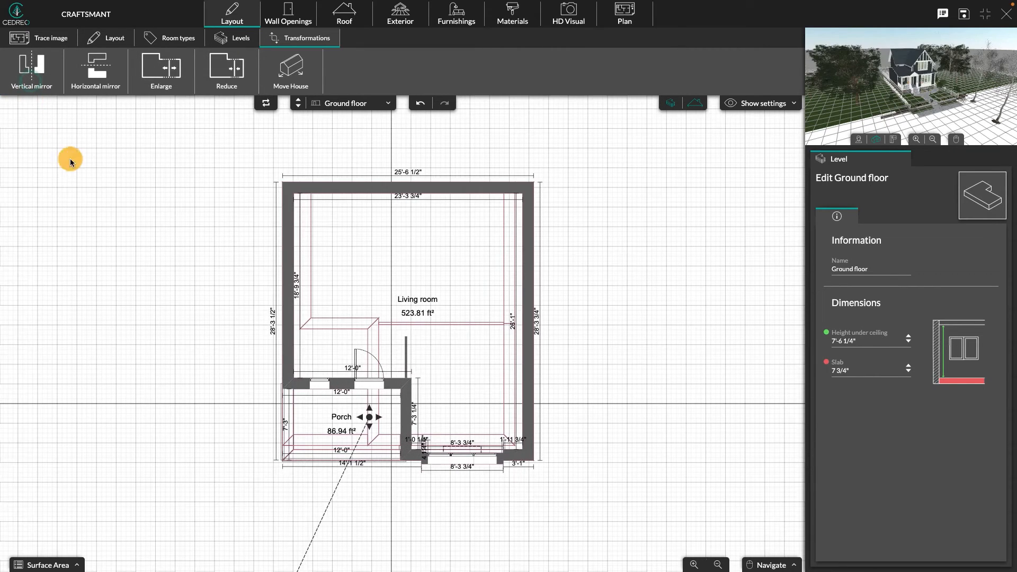
mouse_move(166, 218)
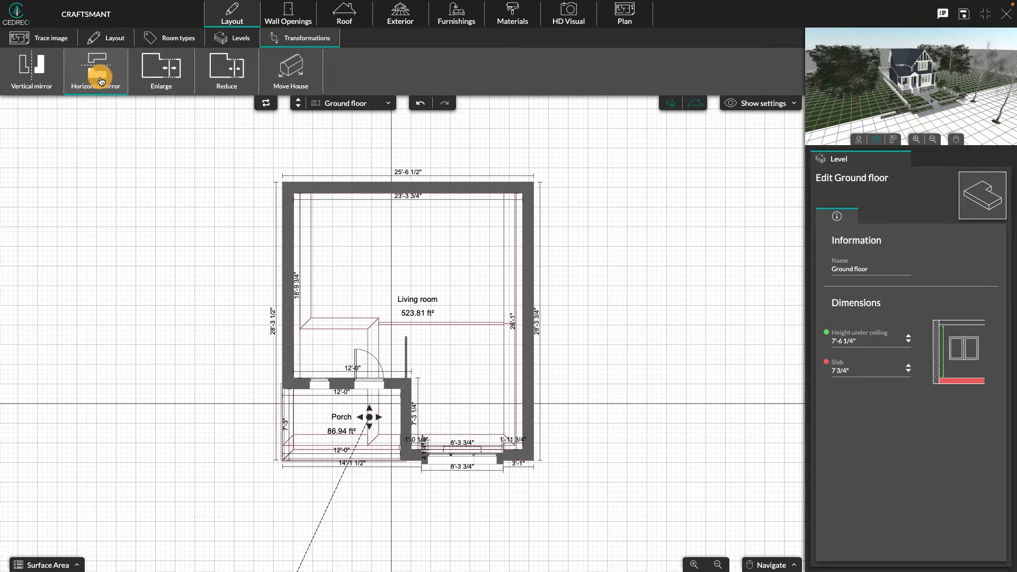
Step: Mirror the Craftsmant ground floor plan horizontally and vertically, moving the porch to the upper right
left_click(96, 72)
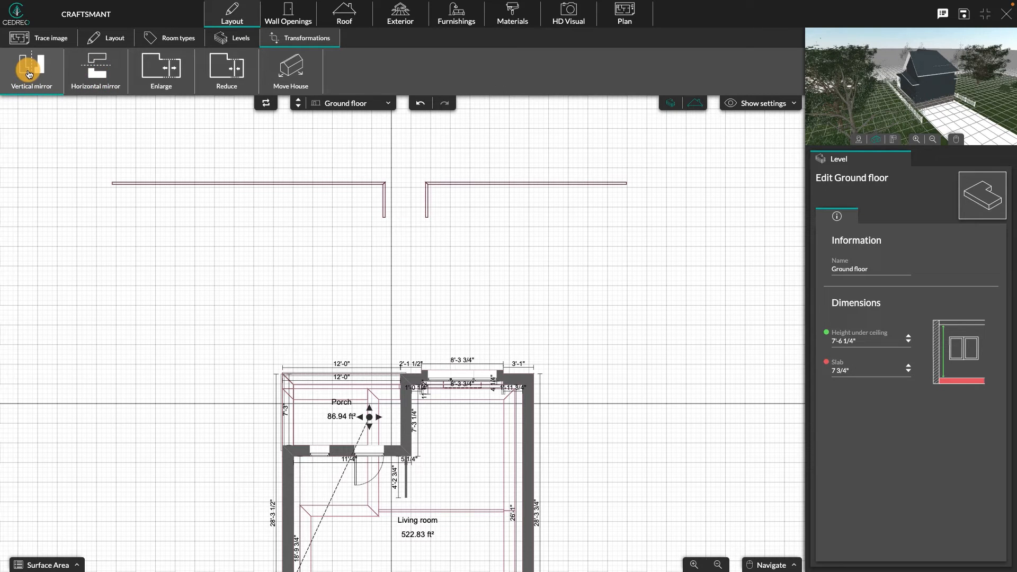
left_click(26, 67)
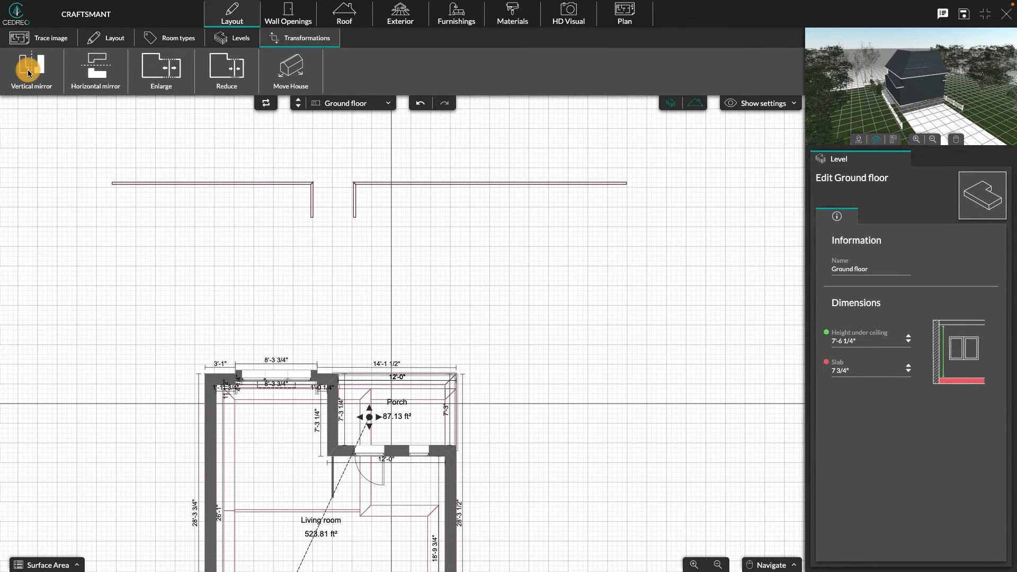